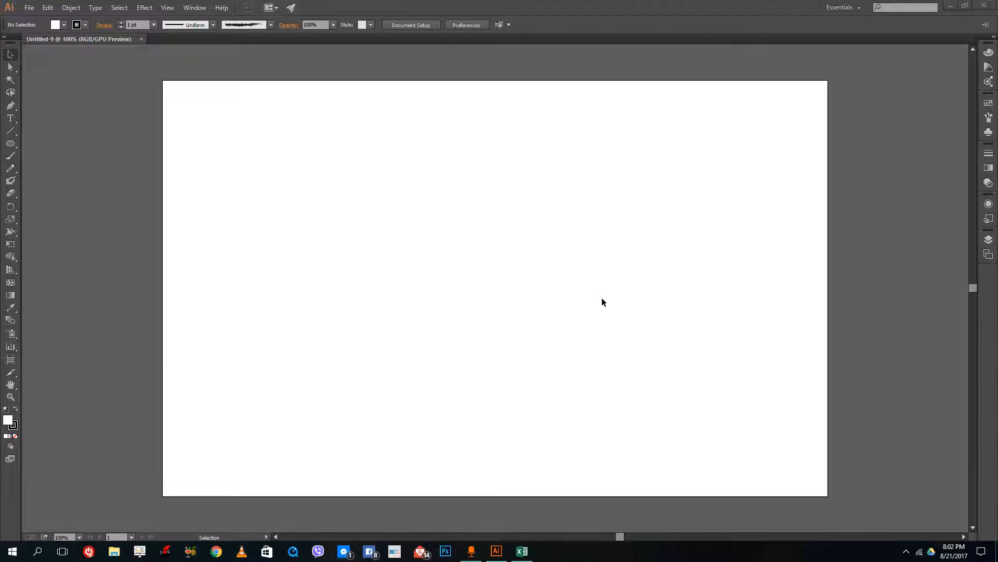
{"action": "mouse_move", "coordinate": [568, 228]}
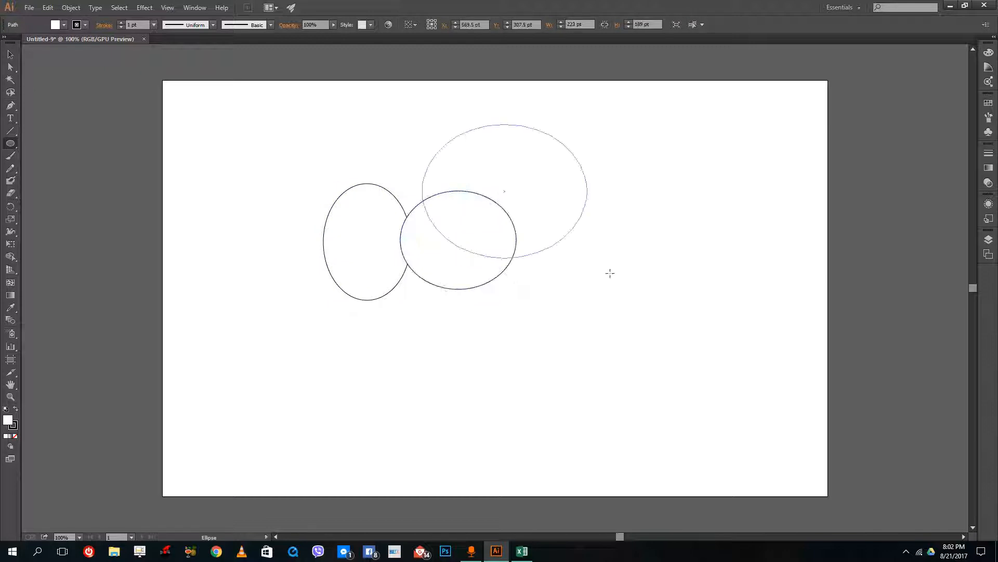
- Move the circle down below the other three ellipses with the Selection tool
{"action": "left_click", "coordinate": [10, 55]}
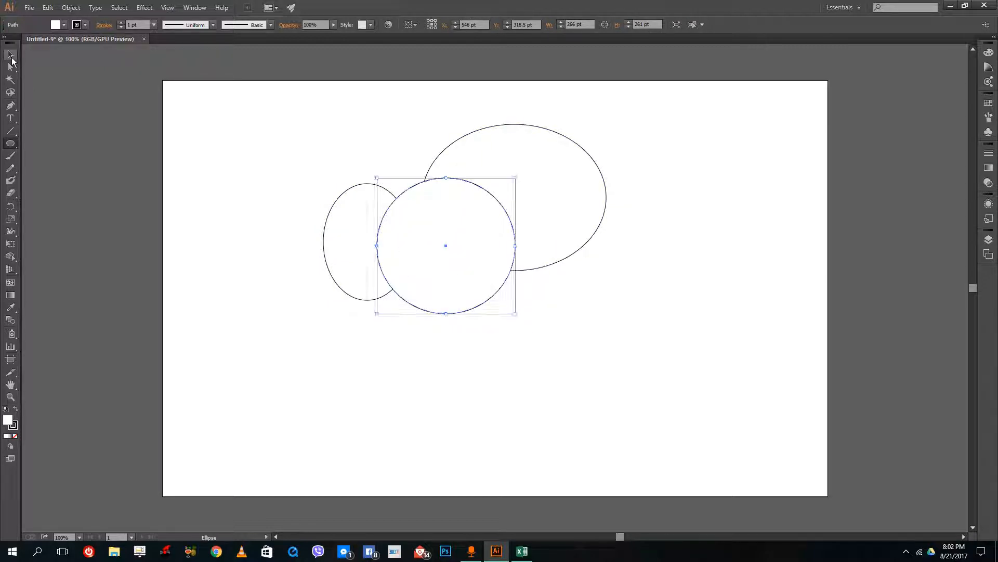
{"action": "left_click_drag", "start_coordinate": [447, 246], "coordinate": [493, 370]}
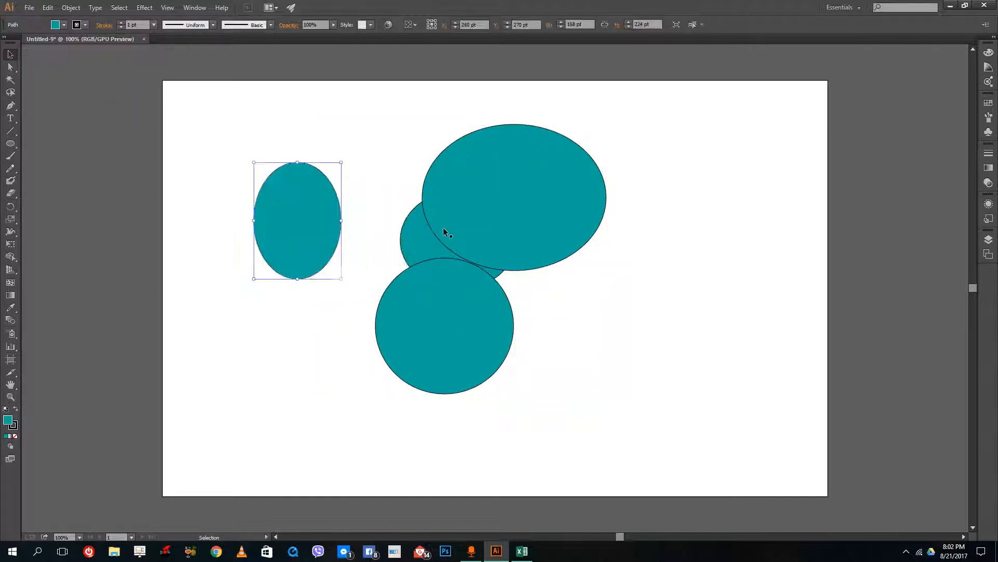
- Drag the narrow teal ellipse back against the others to form a tight cluster
{"action": "left_click_drag", "start_coordinate": [298, 220], "coordinate": [339, 245]}
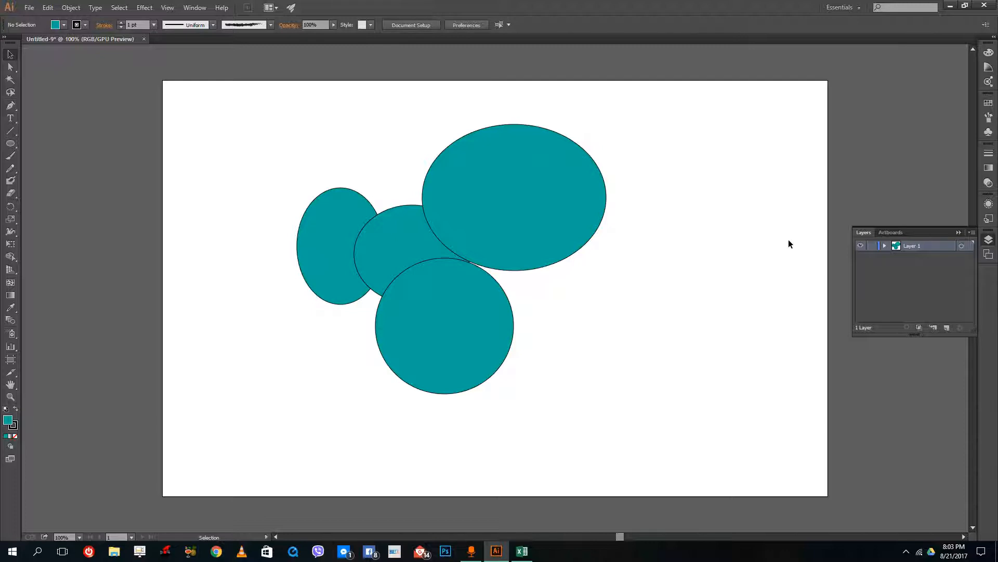
{"action": "mouse_move", "coordinate": [746, 254]}
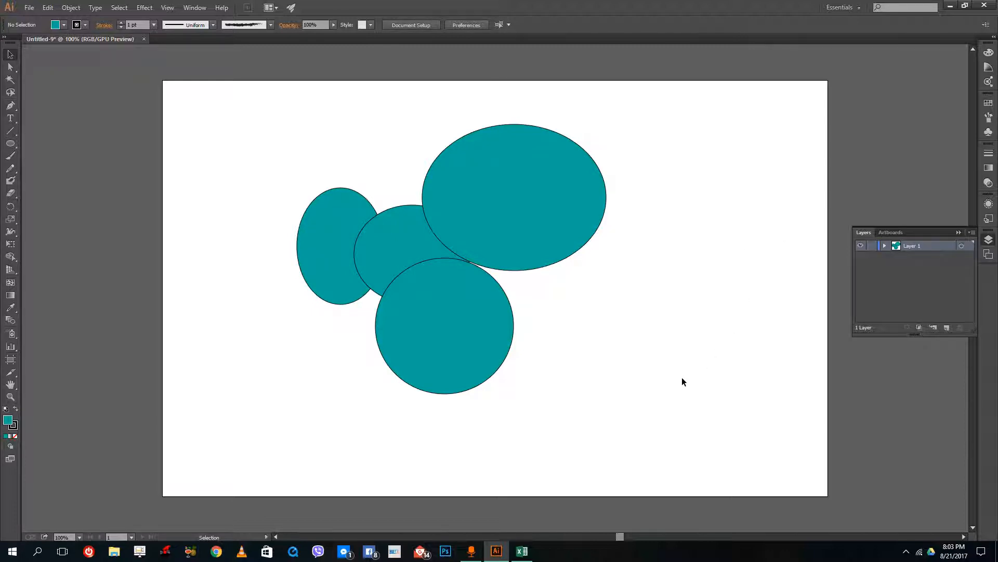
{"action": "mouse_move", "coordinate": [754, 423]}
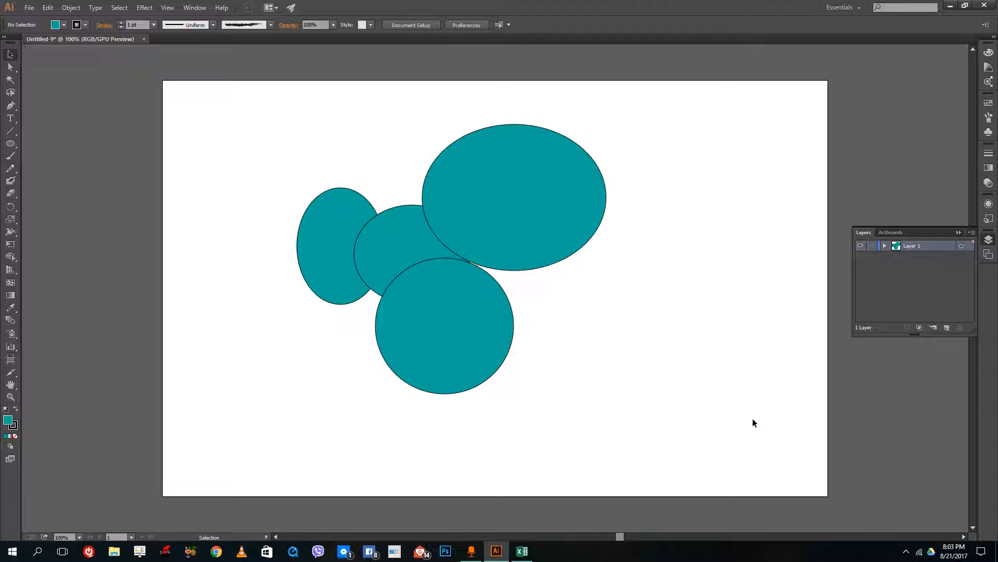
{"action": "mouse_move", "coordinate": [376, 100]}
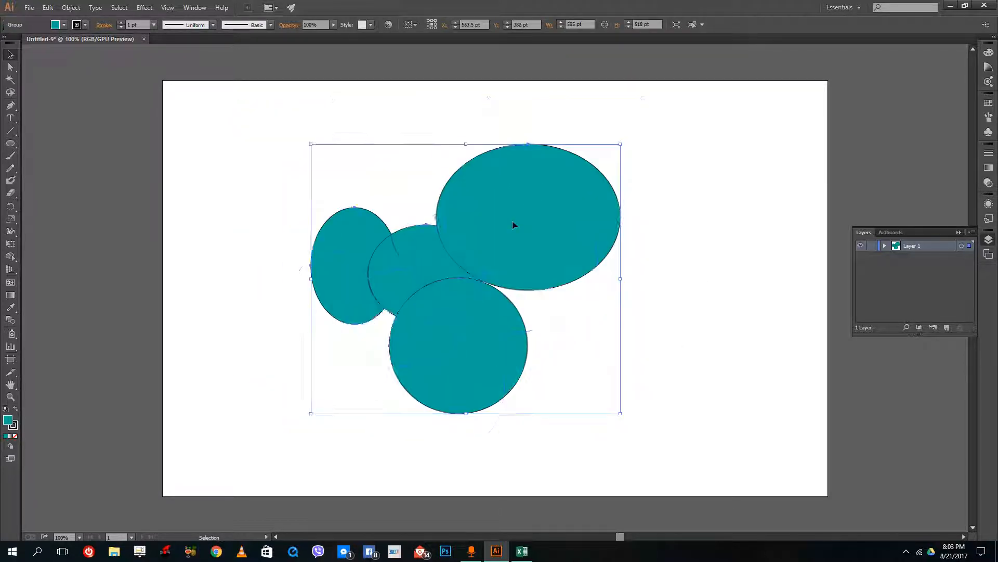
- Enter the ellipse group in isolation mode to edit its ellipses individually
{"action": "double_click", "coordinate": [514, 225]}
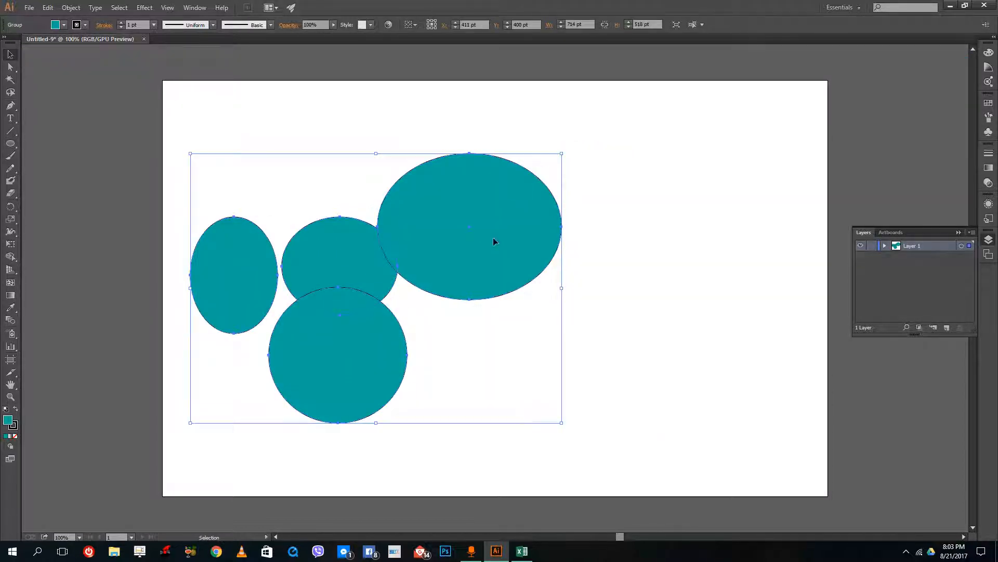
{"action": "double_click", "coordinate": [472, 225]}
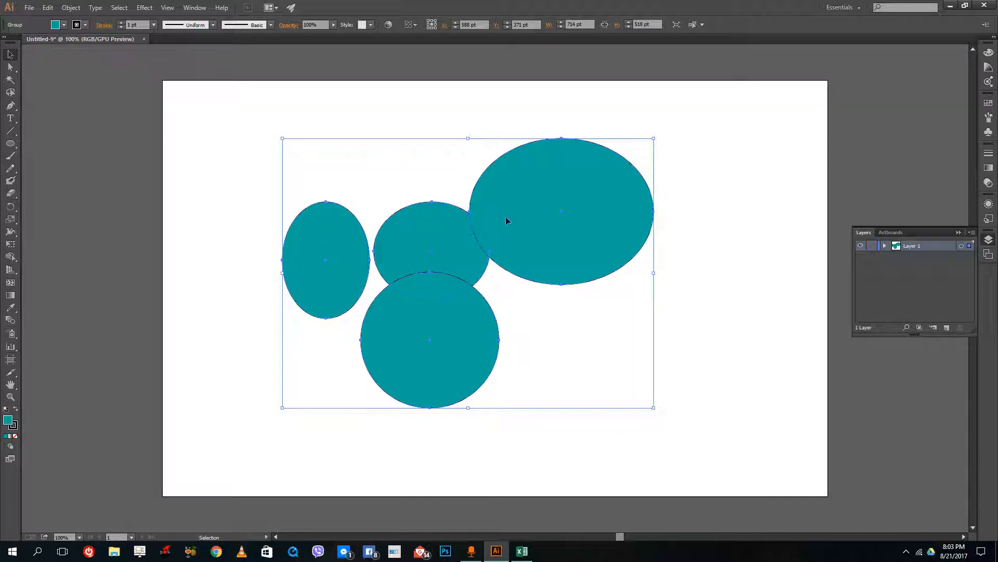
{"action": "double_click", "coordinate": [560, 210]}
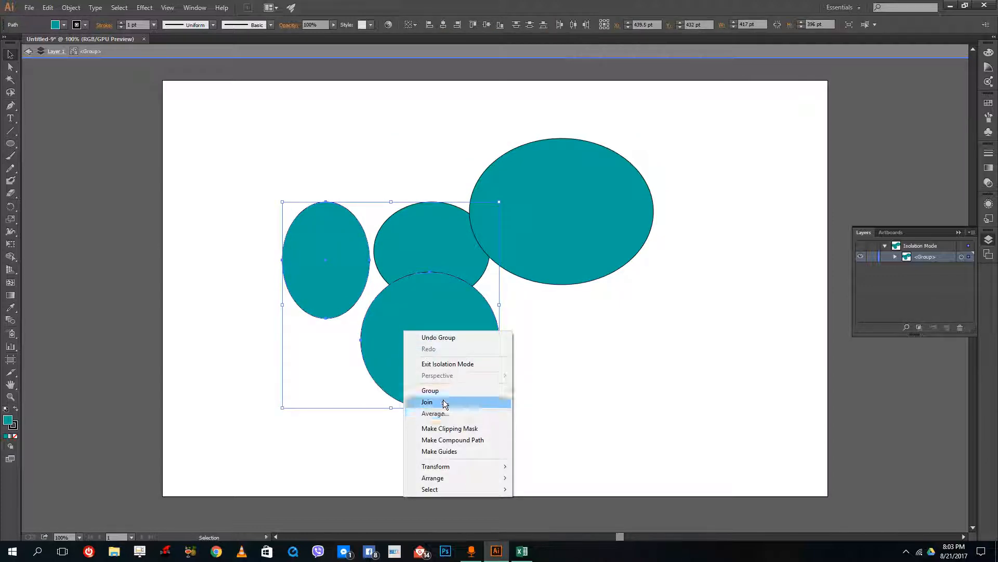
- Group the two selected ellipses into a subgroup and exit isolation mode
{"action": "left_click", "coordinate": [426, 401]}
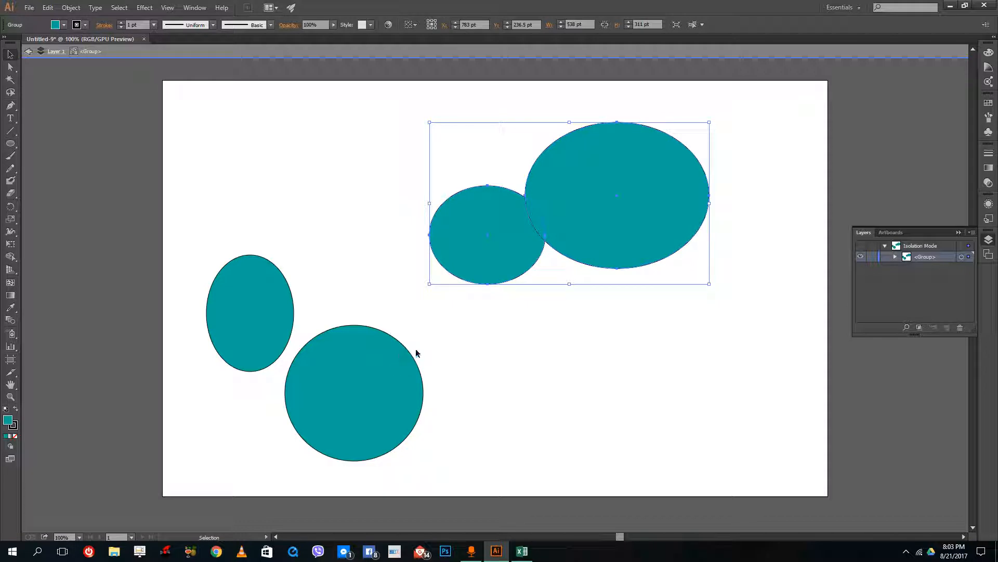
{"action": "left_click", "coordinate": [234, 128]}
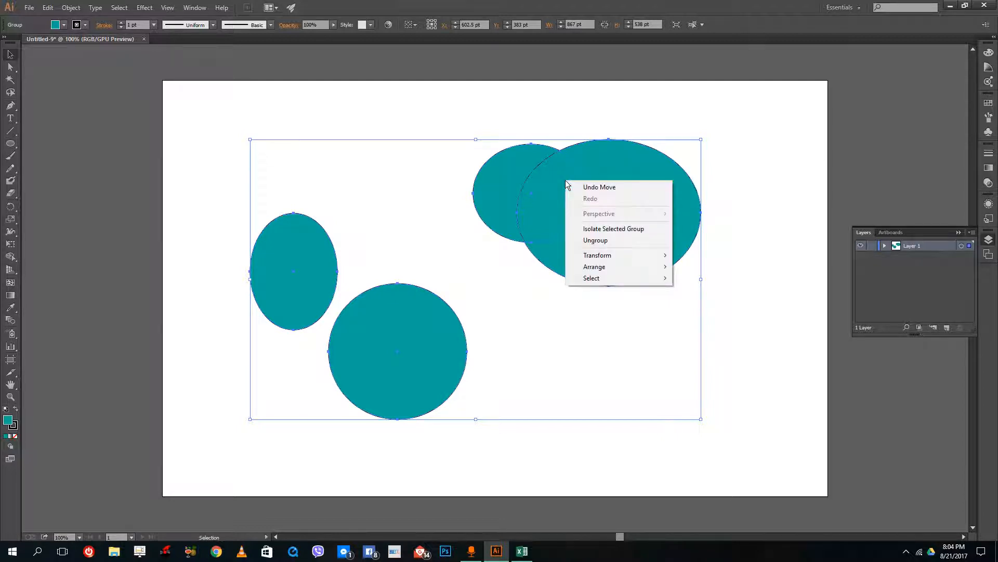
- Ungroup the outer group, then ungroup the upper pair of ellipses
{"action": "left_click", "coordinate": [751, 247]}
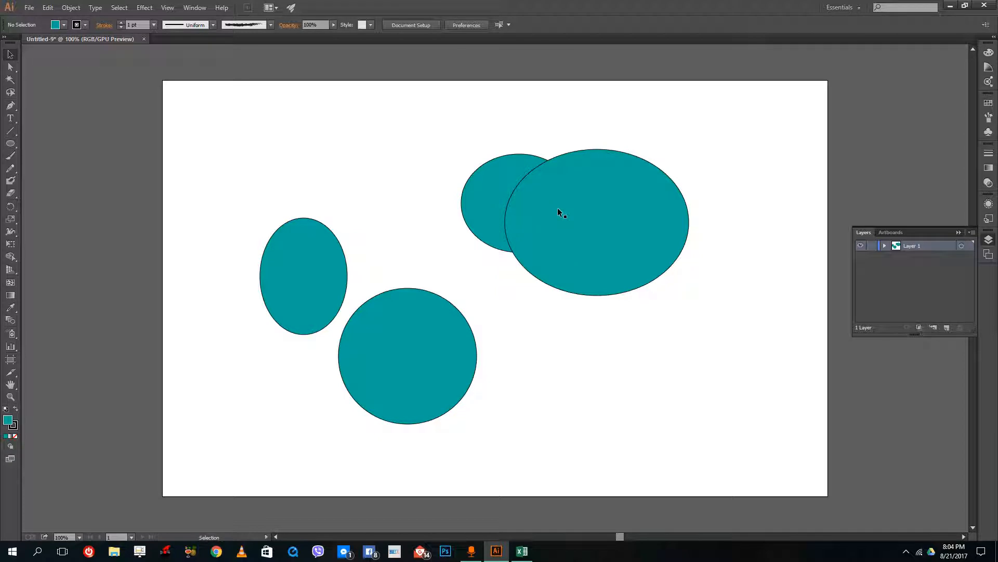
{"action": "right_click", "coordinate": [561, 213]}
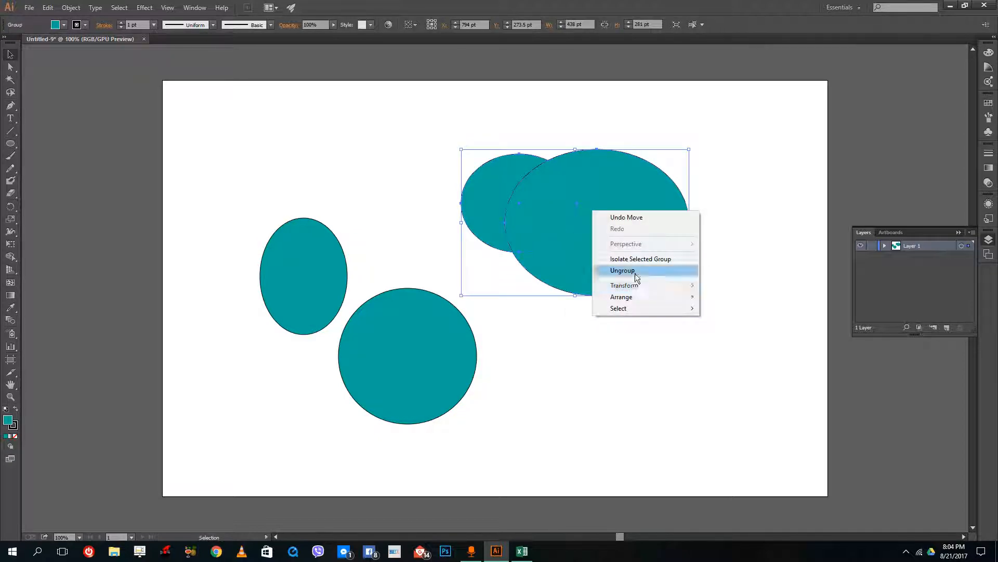
{"action": "left_click", "coordinate": [621, 270]}
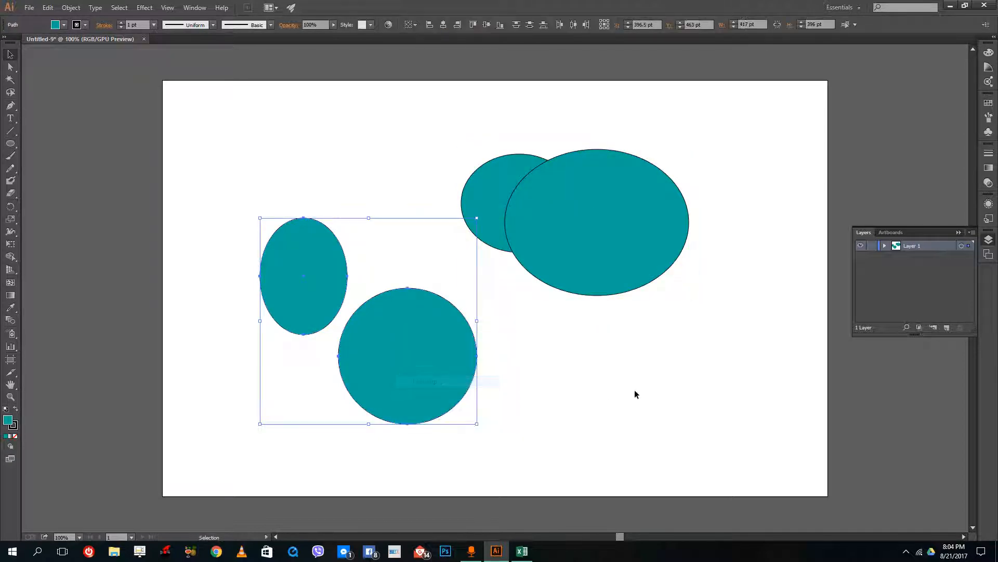